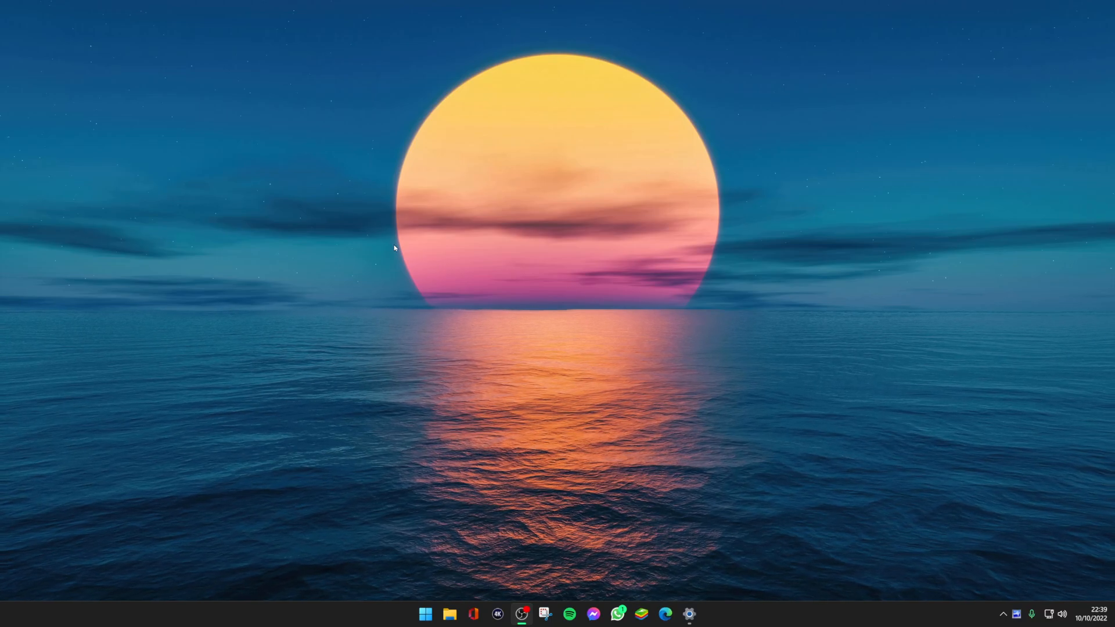
mouse_move(396, 148)
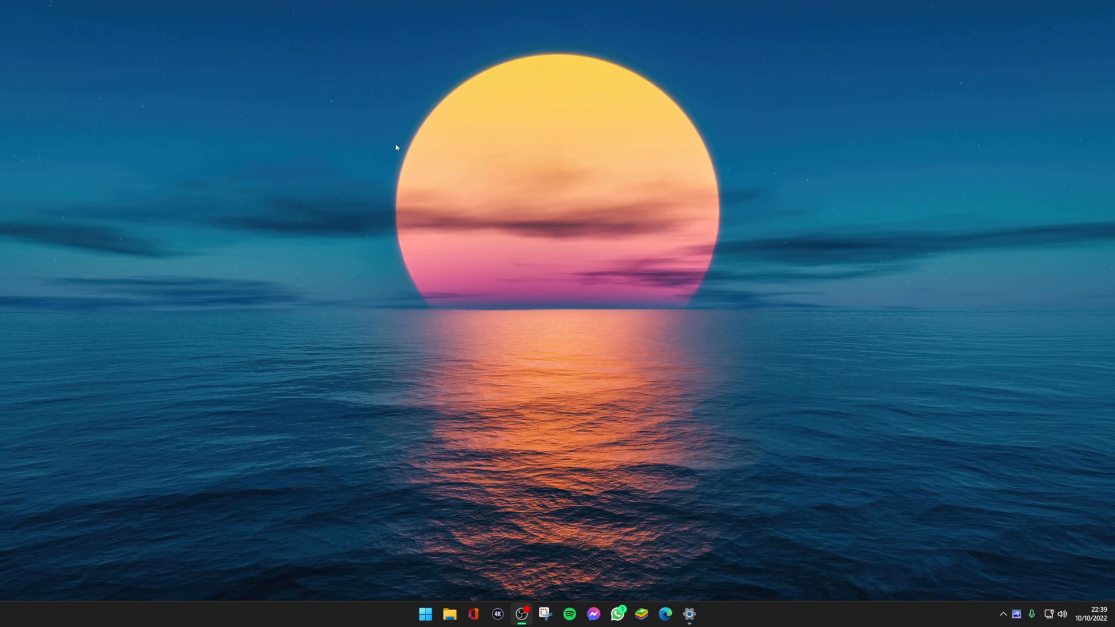
mouse_move(498, 76)
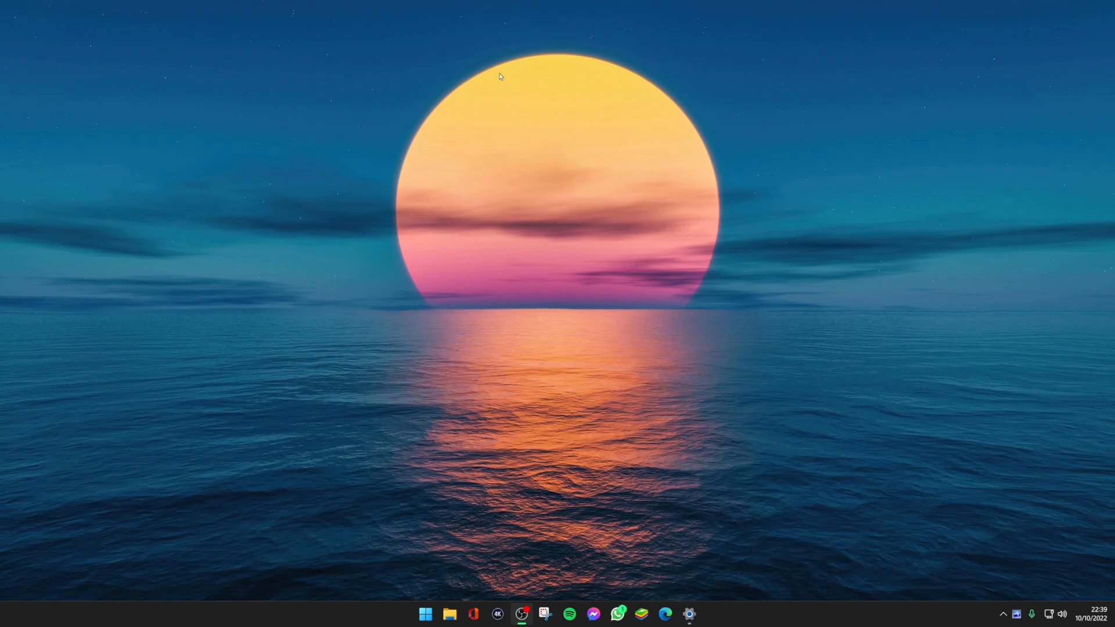
mouse_move(516, 418)
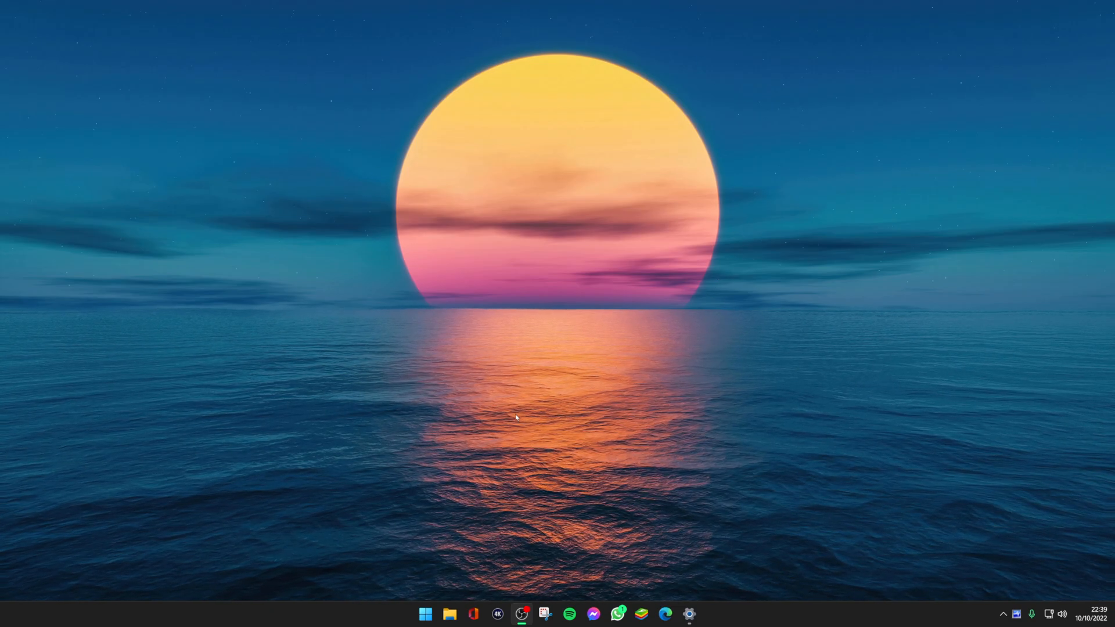
Step: Open the Display settings page, select display 2, and maximize the Settings window
left_click(688, 613)
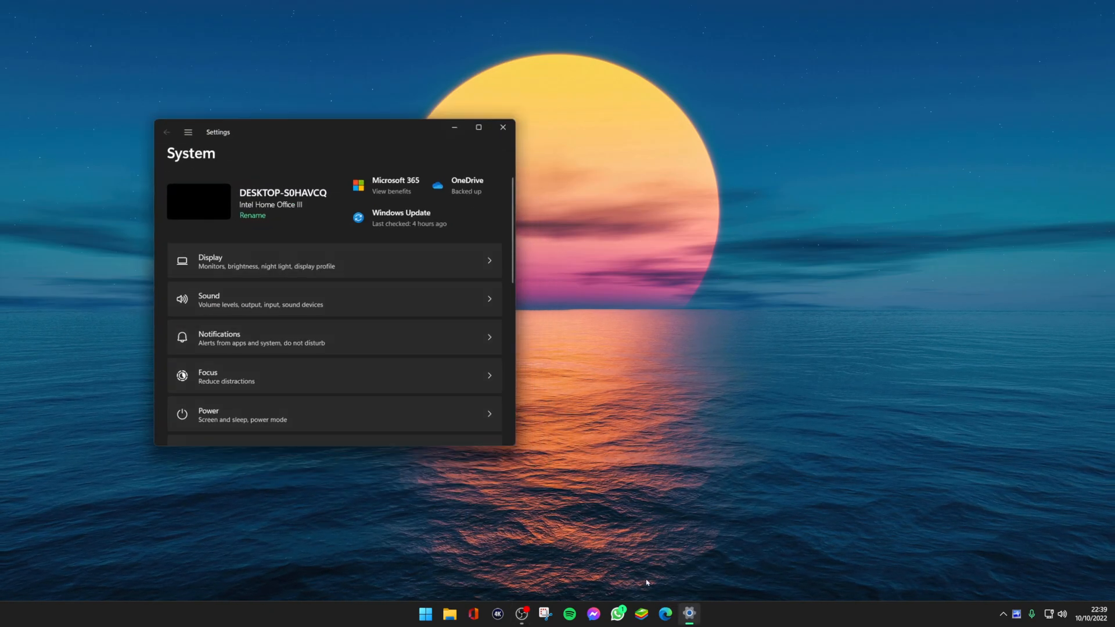
scroll("down", 3)
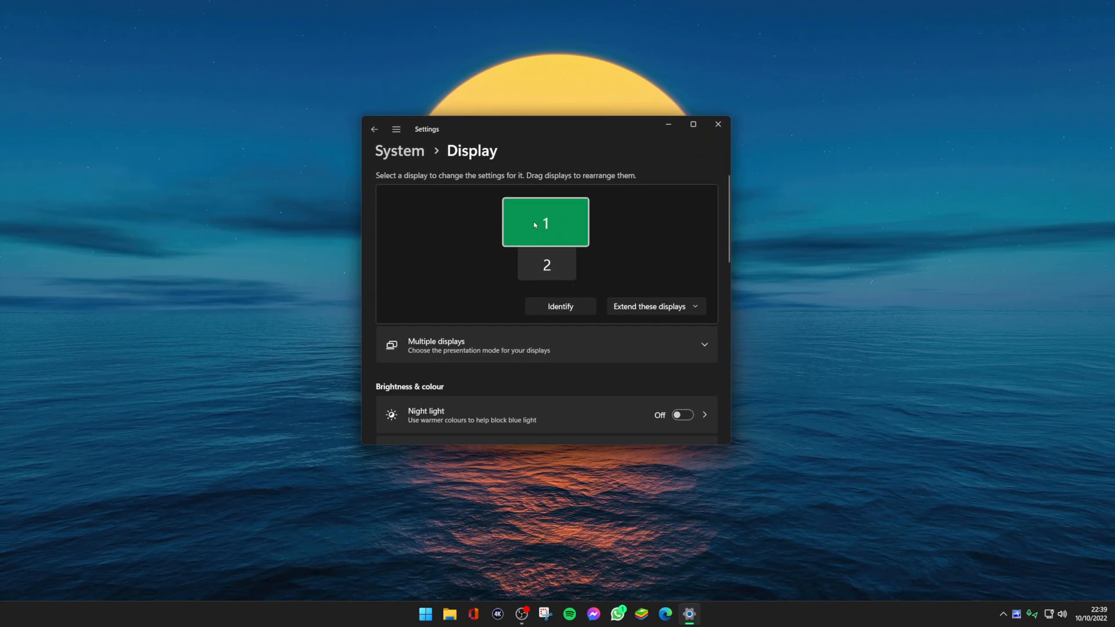
left_click(546, 265)
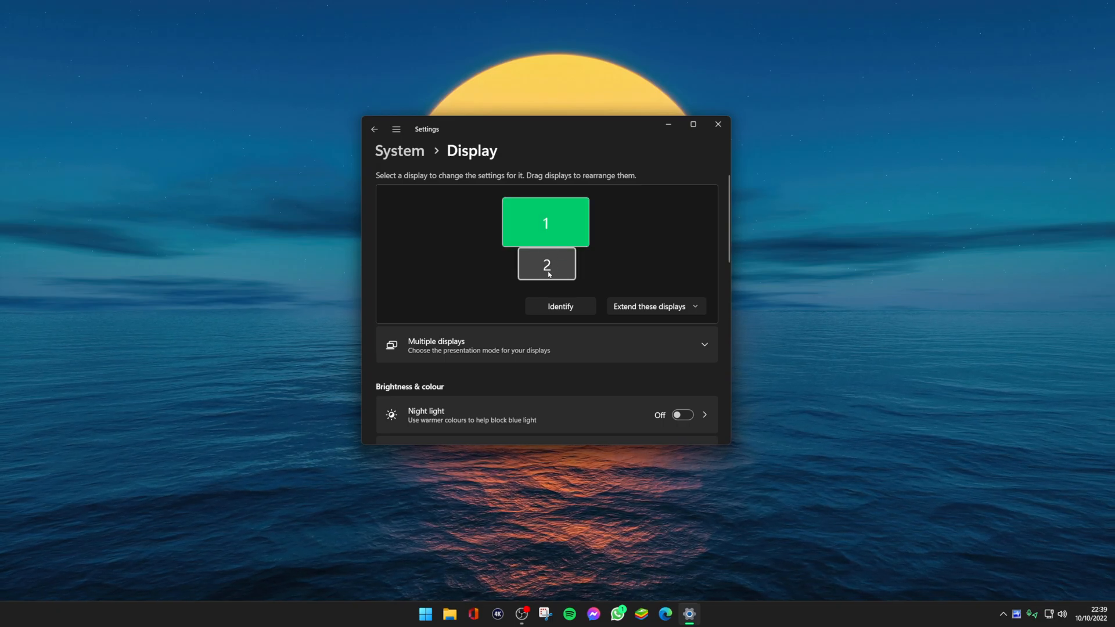
mouse_move(561, 263)
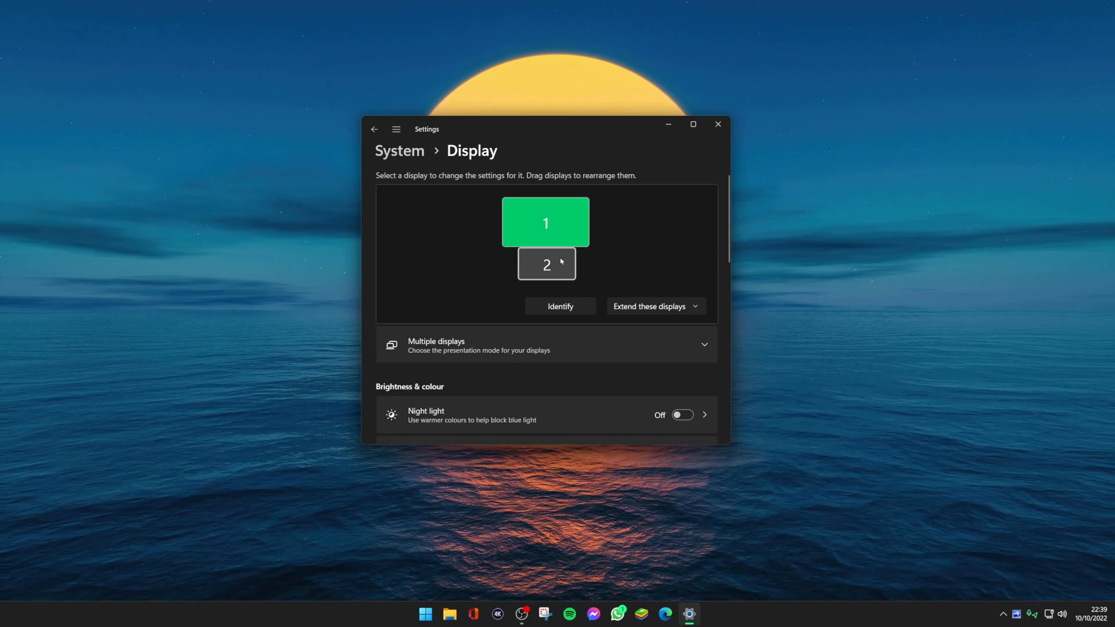
mouse_move(679, 141)
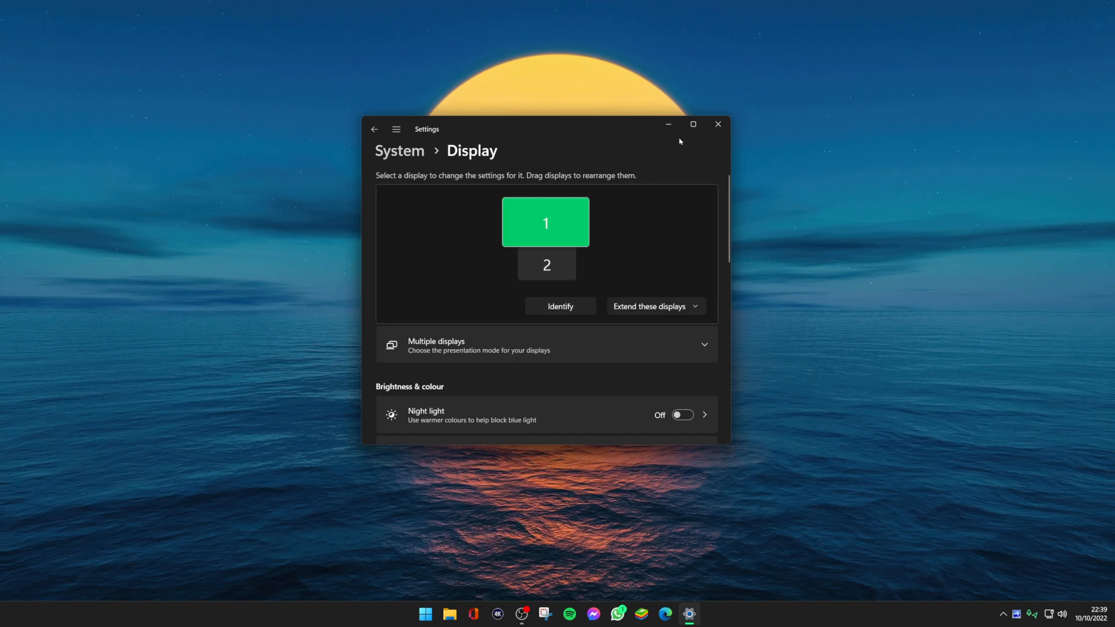
left_click(692, 125)
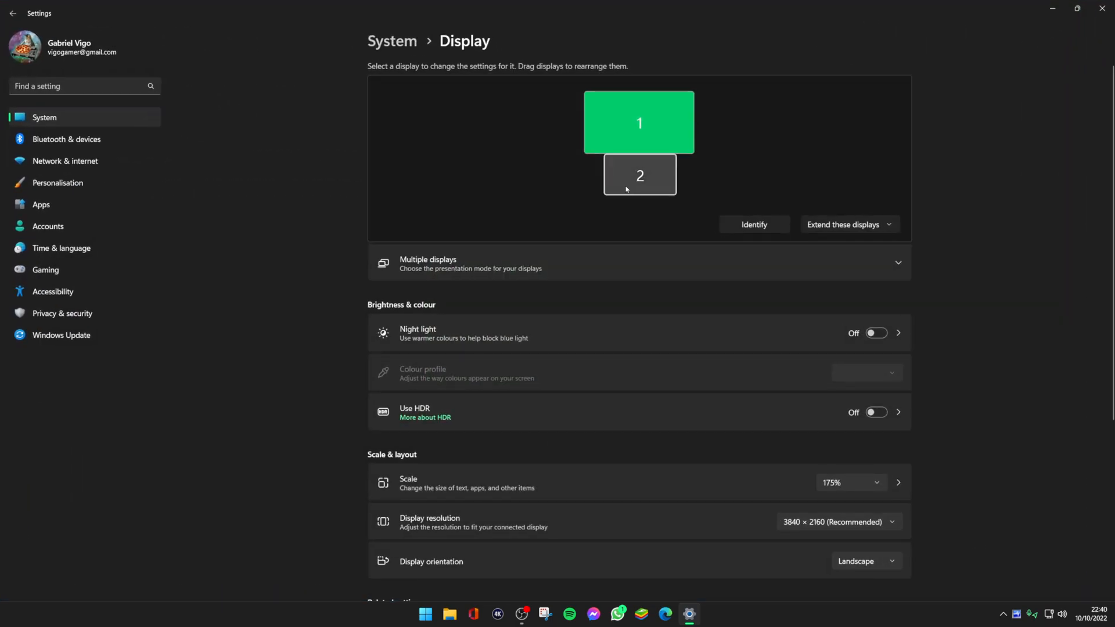
mouse_move(647, 166)
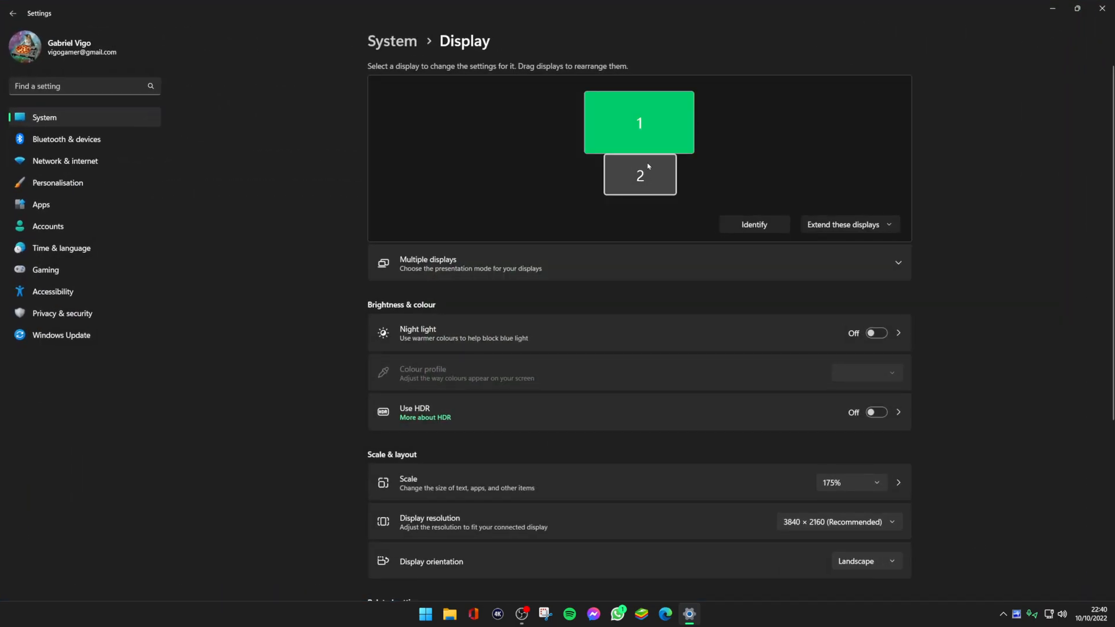
mouse_move(630, 175)
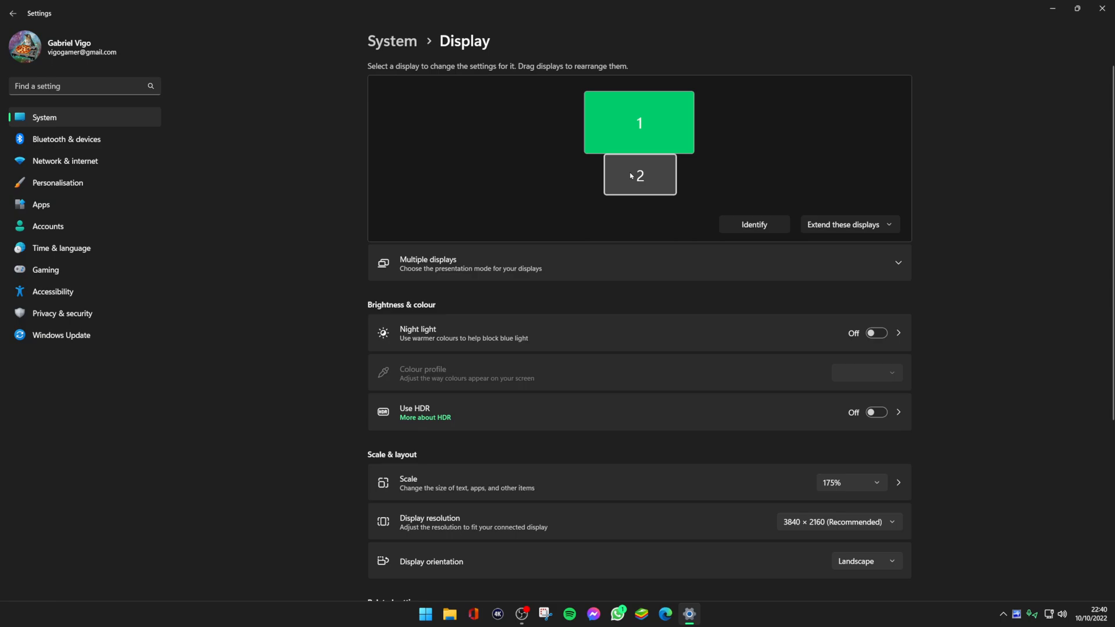
mouse_move(633, 179)
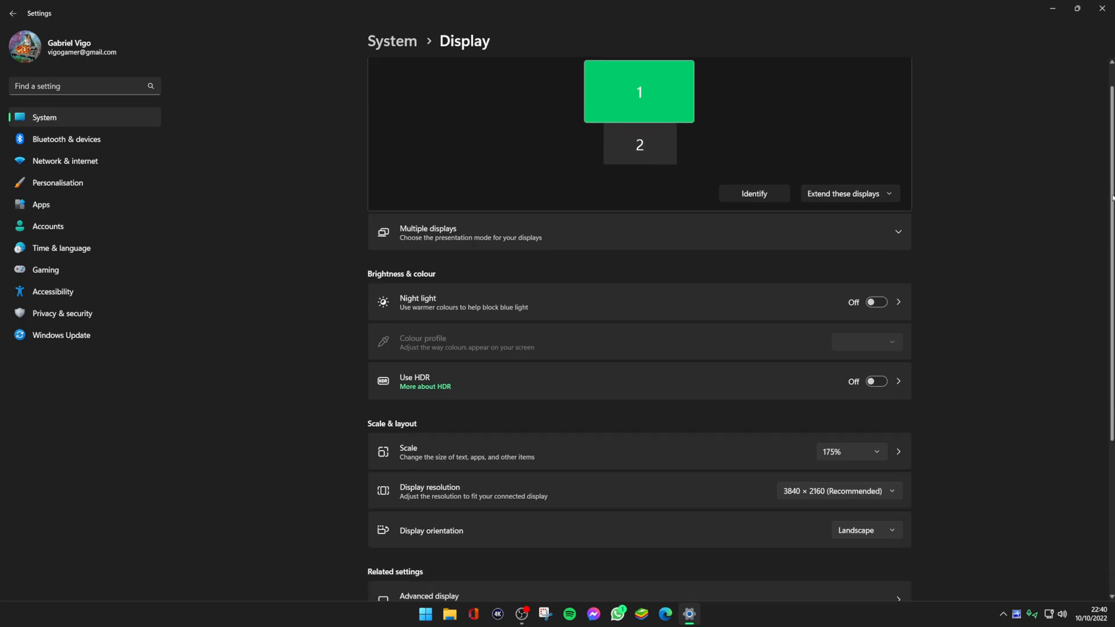
Step: View the BenQ EX2780Q's advanced details (2560×1440, 144 Hz), then launch GeForce Experience
left_click(638, 145)
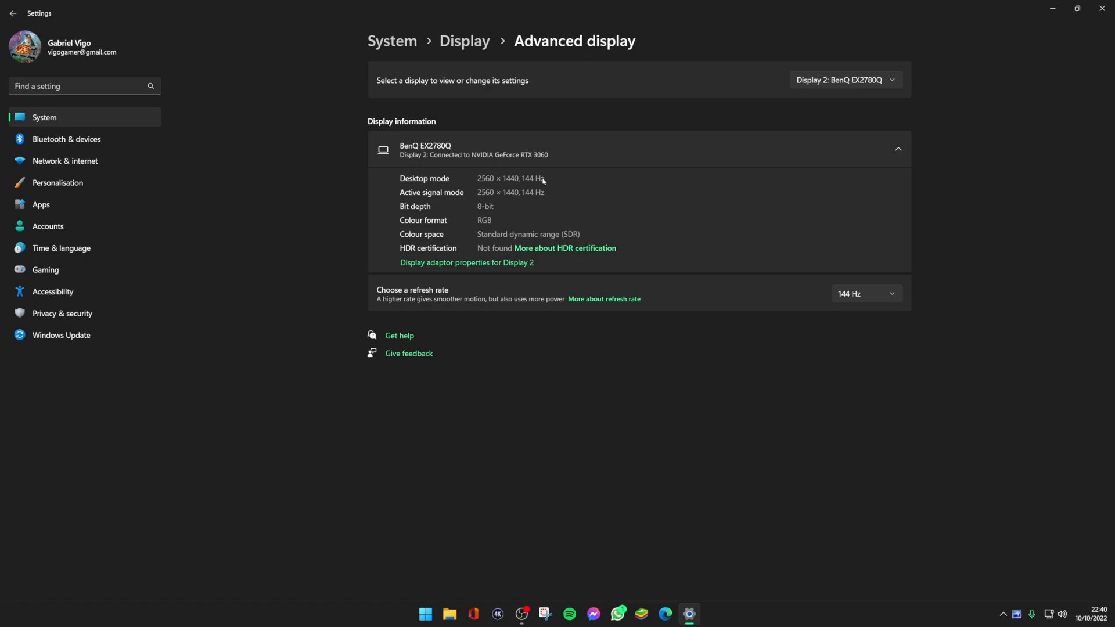
left_click(865, 294)
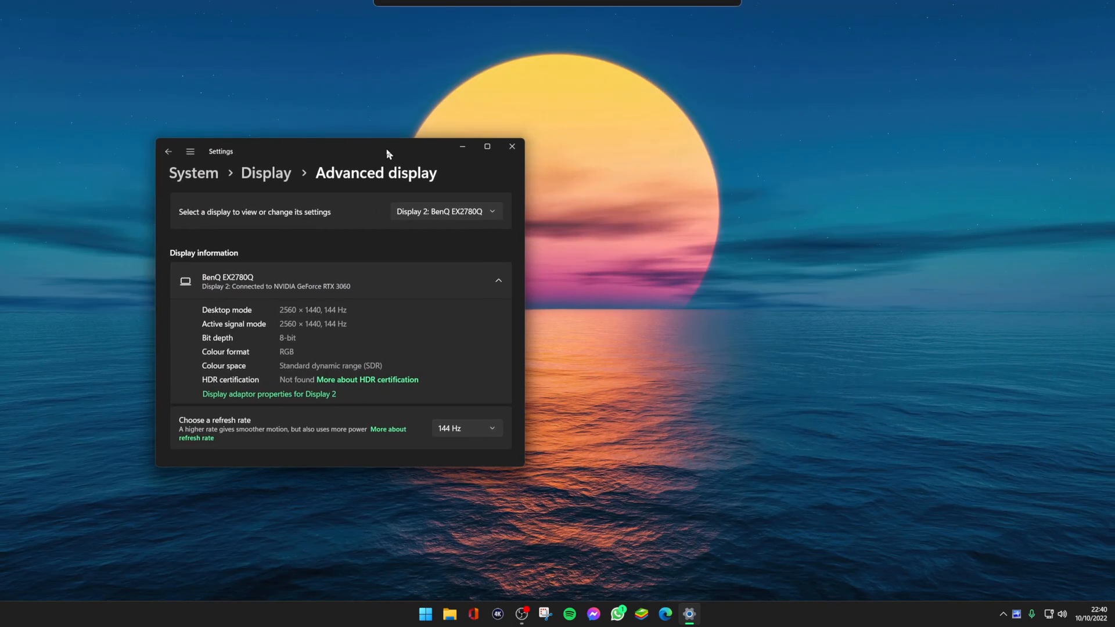
mouse_move(620, 286)
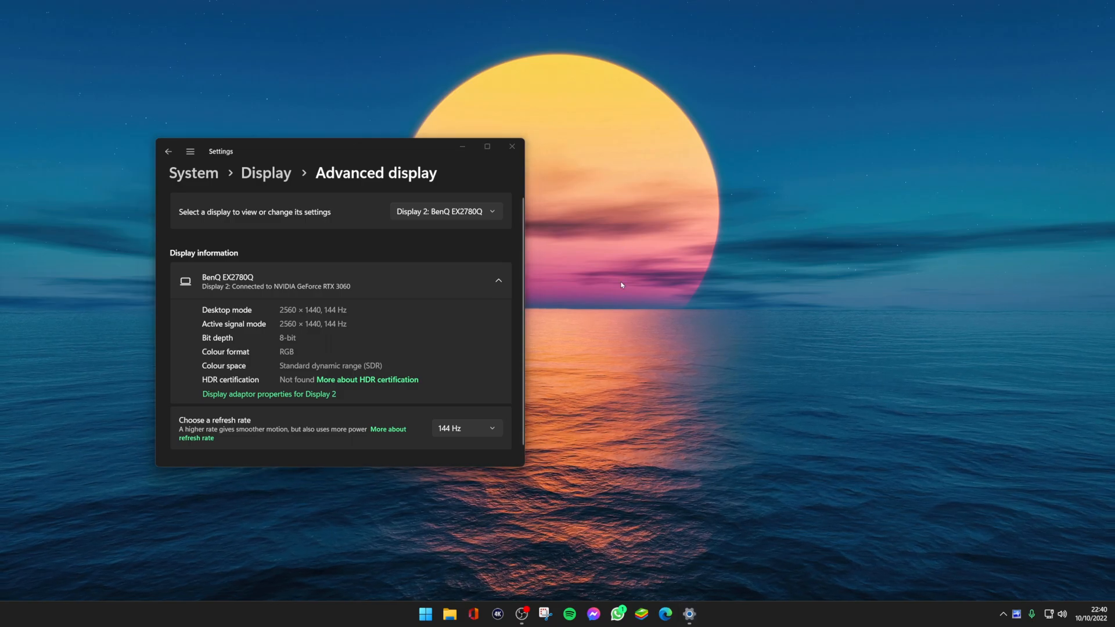
left_click(424, 613)
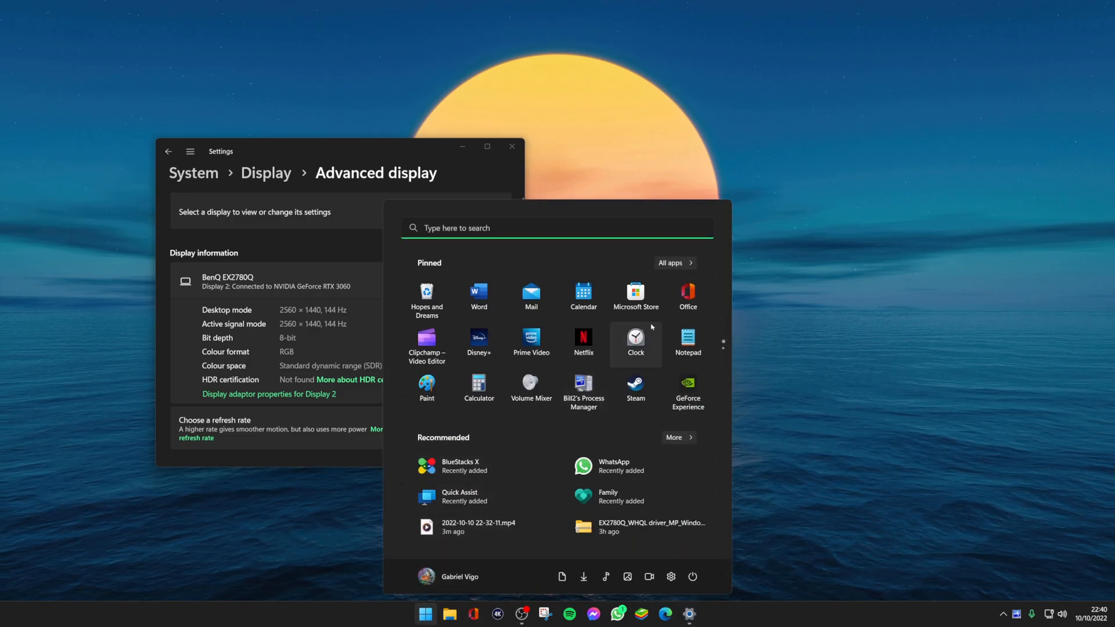
left_click(687, 389)
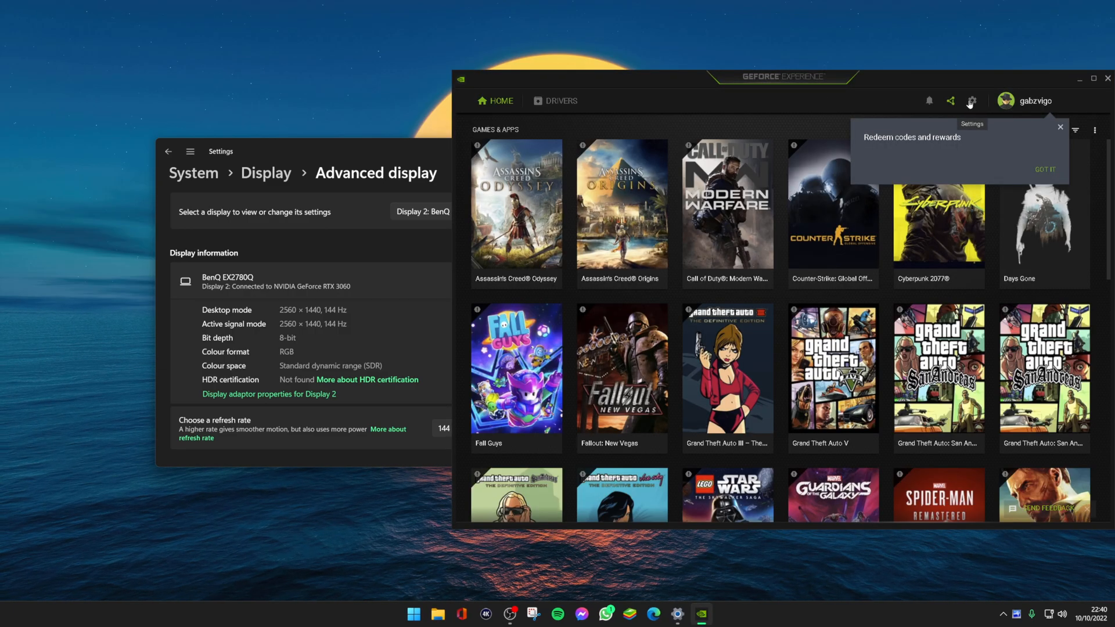
Step: Confirm Image Scaling is off in GeForce Experience settings, then close the app
left_click(971, 100)
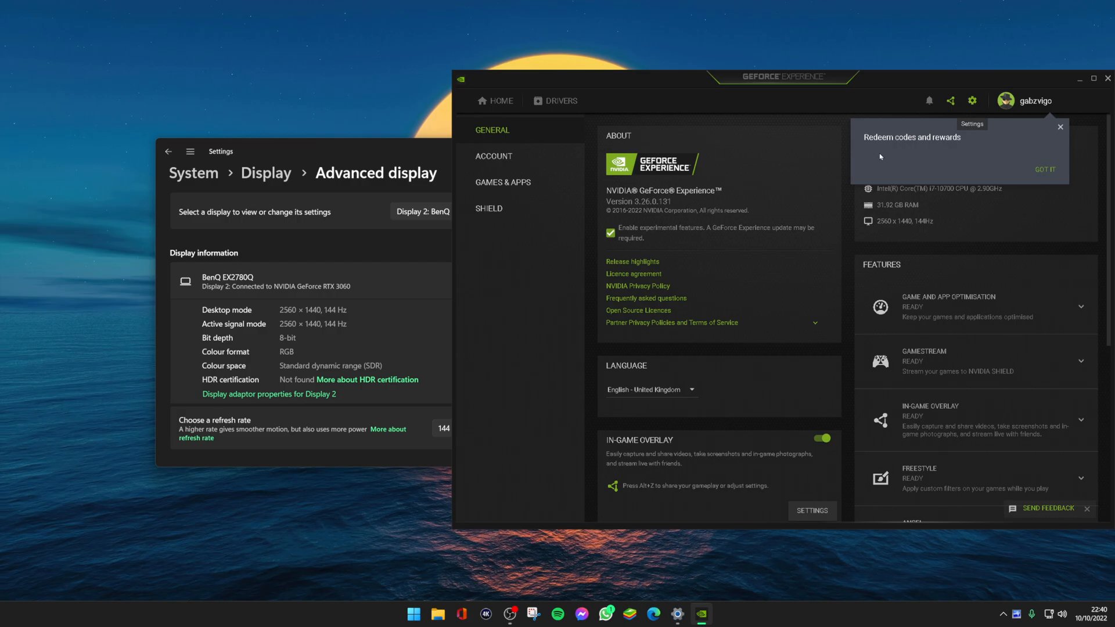
scroll("down", 3)
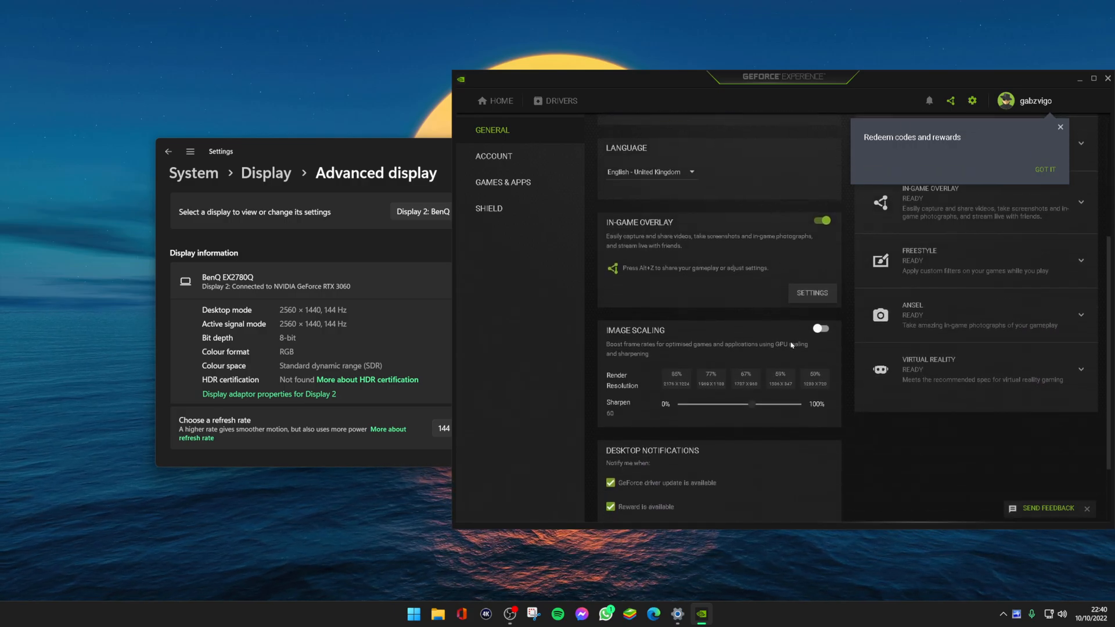
mouse_move(794, 332)
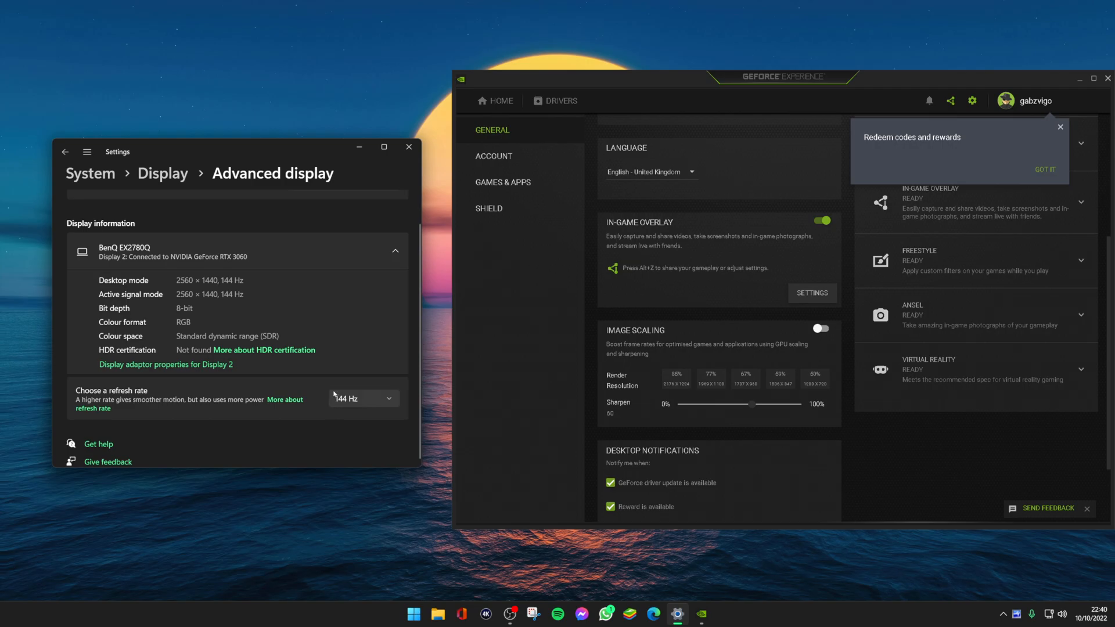
mouse_move(368, 361)
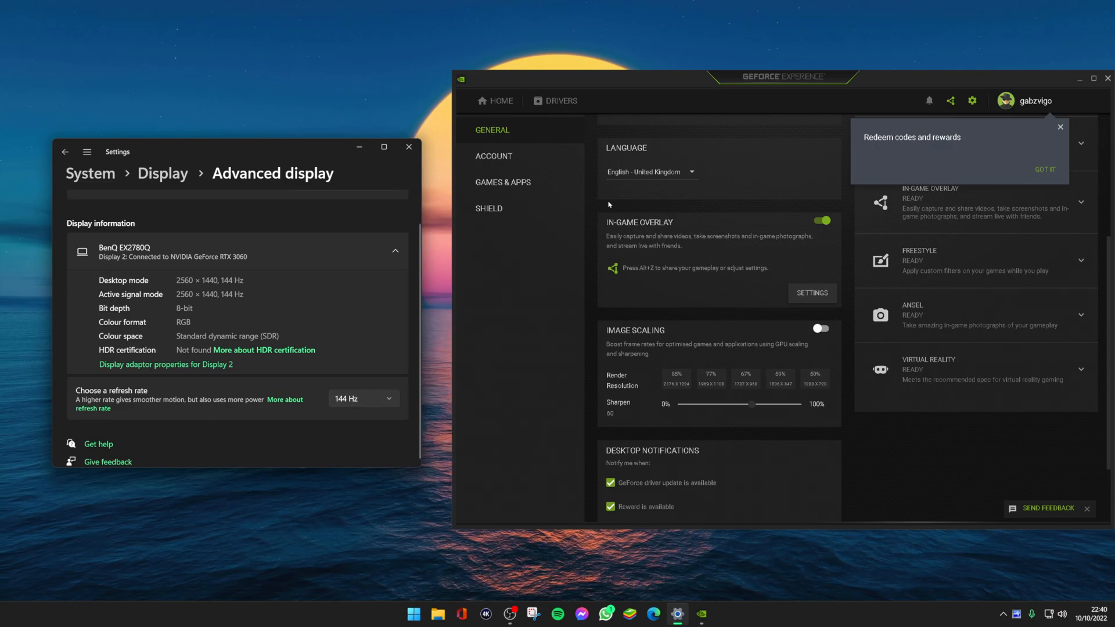
mouse_move(844, 424)
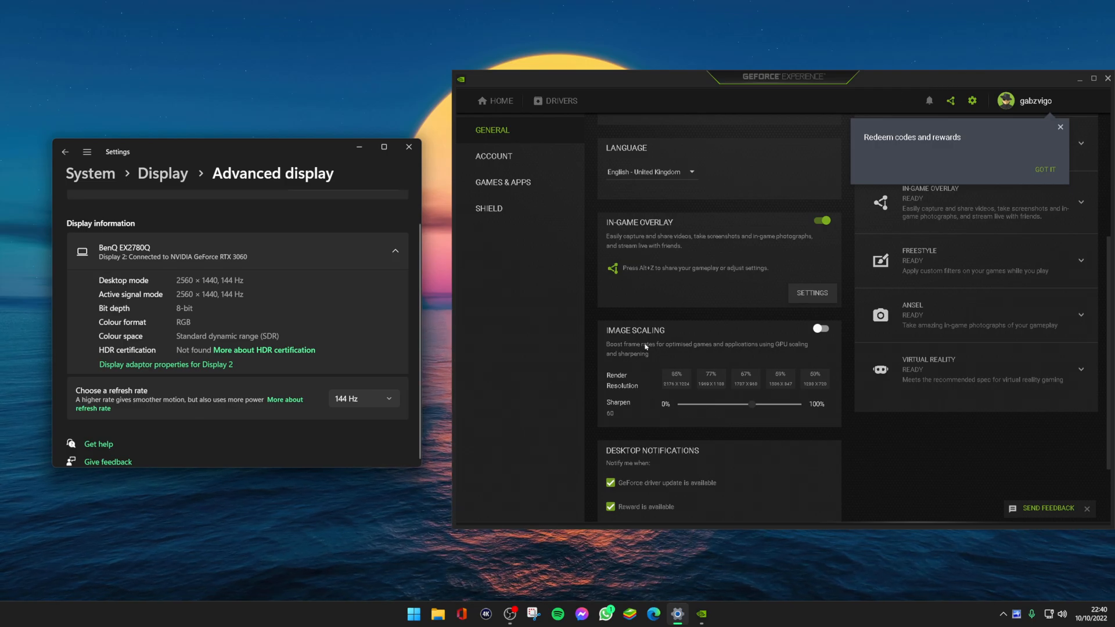
mouse_move(850, 78)
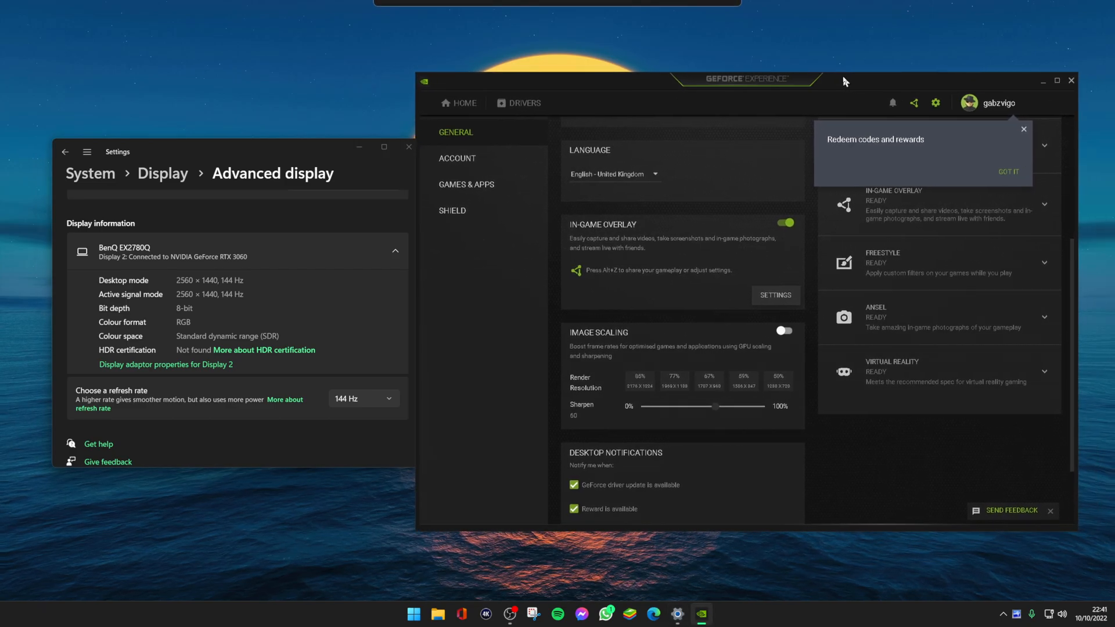
mouse_move(775, 338)
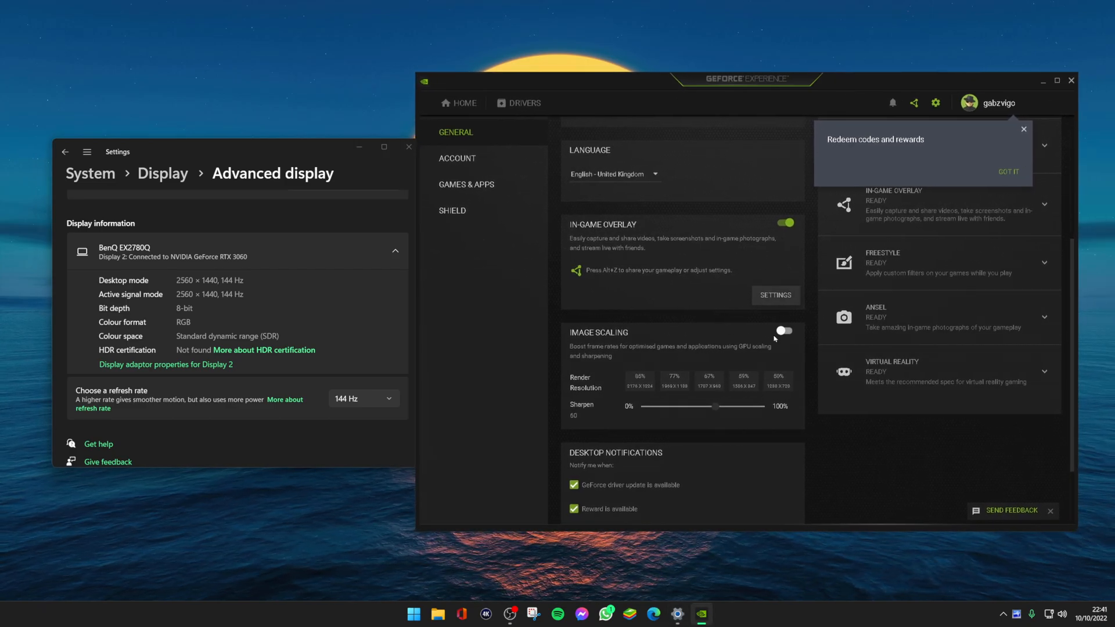
mouse_move(1072, 80)
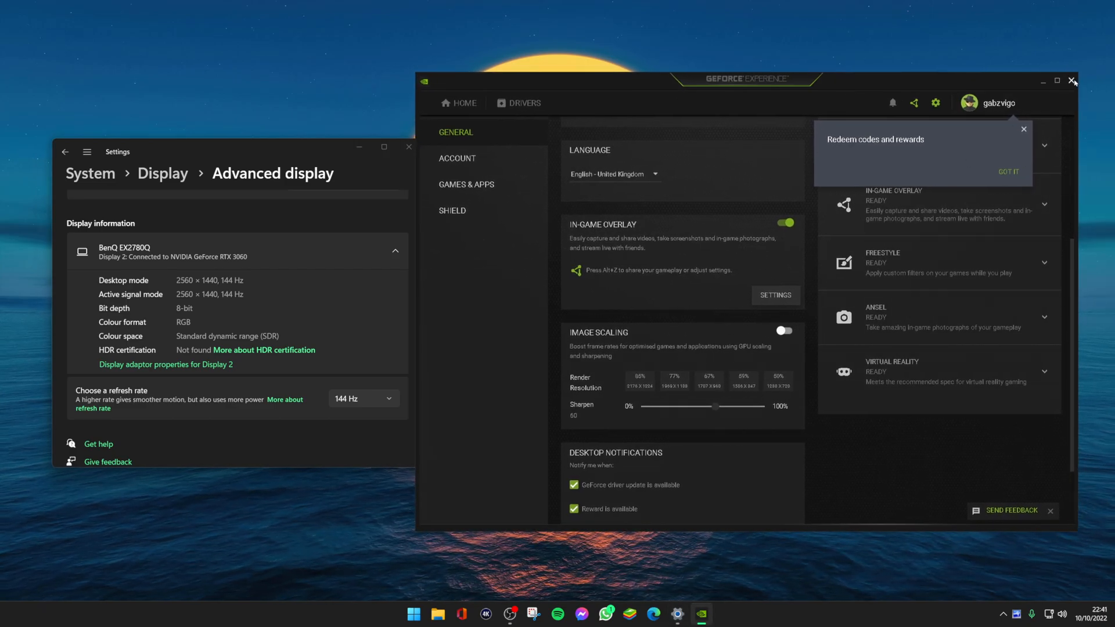
mouse_move(1072, 80)
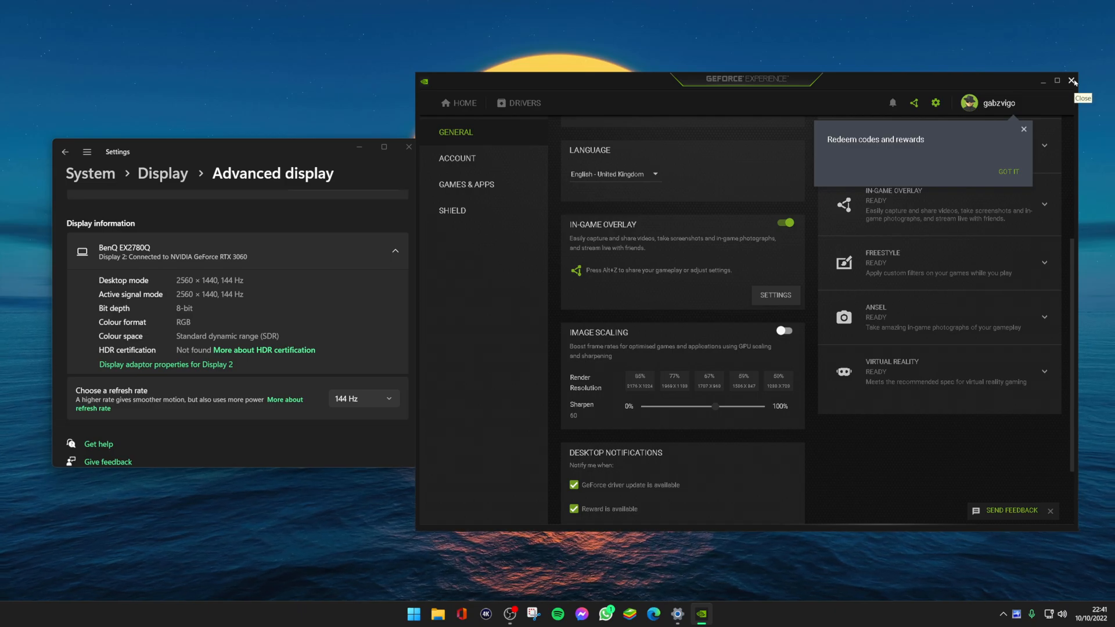
left_click(1073, 81)
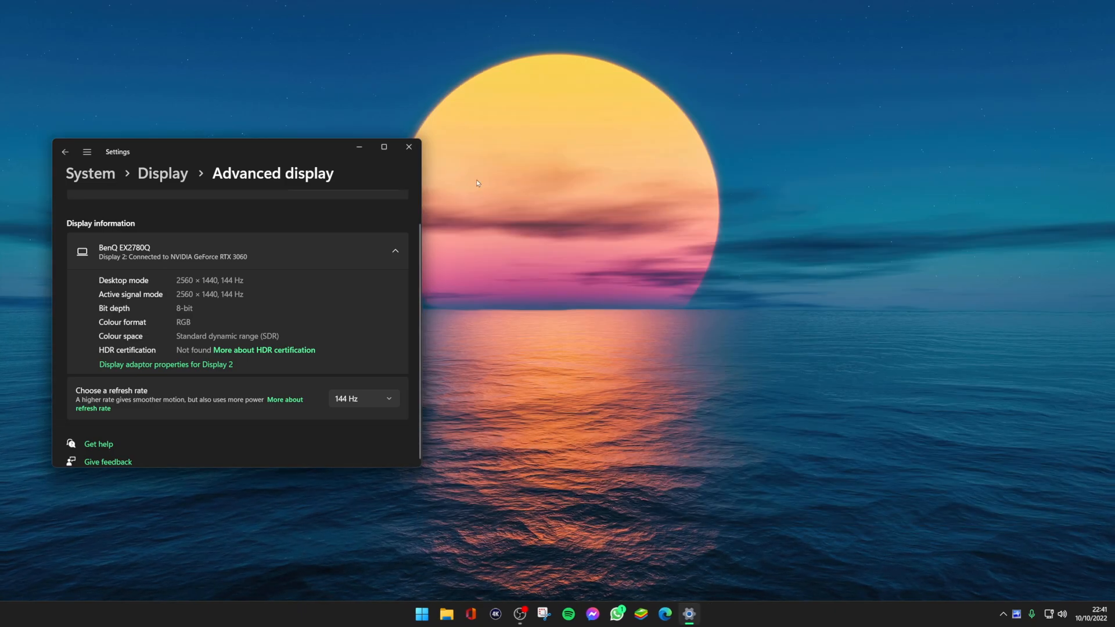